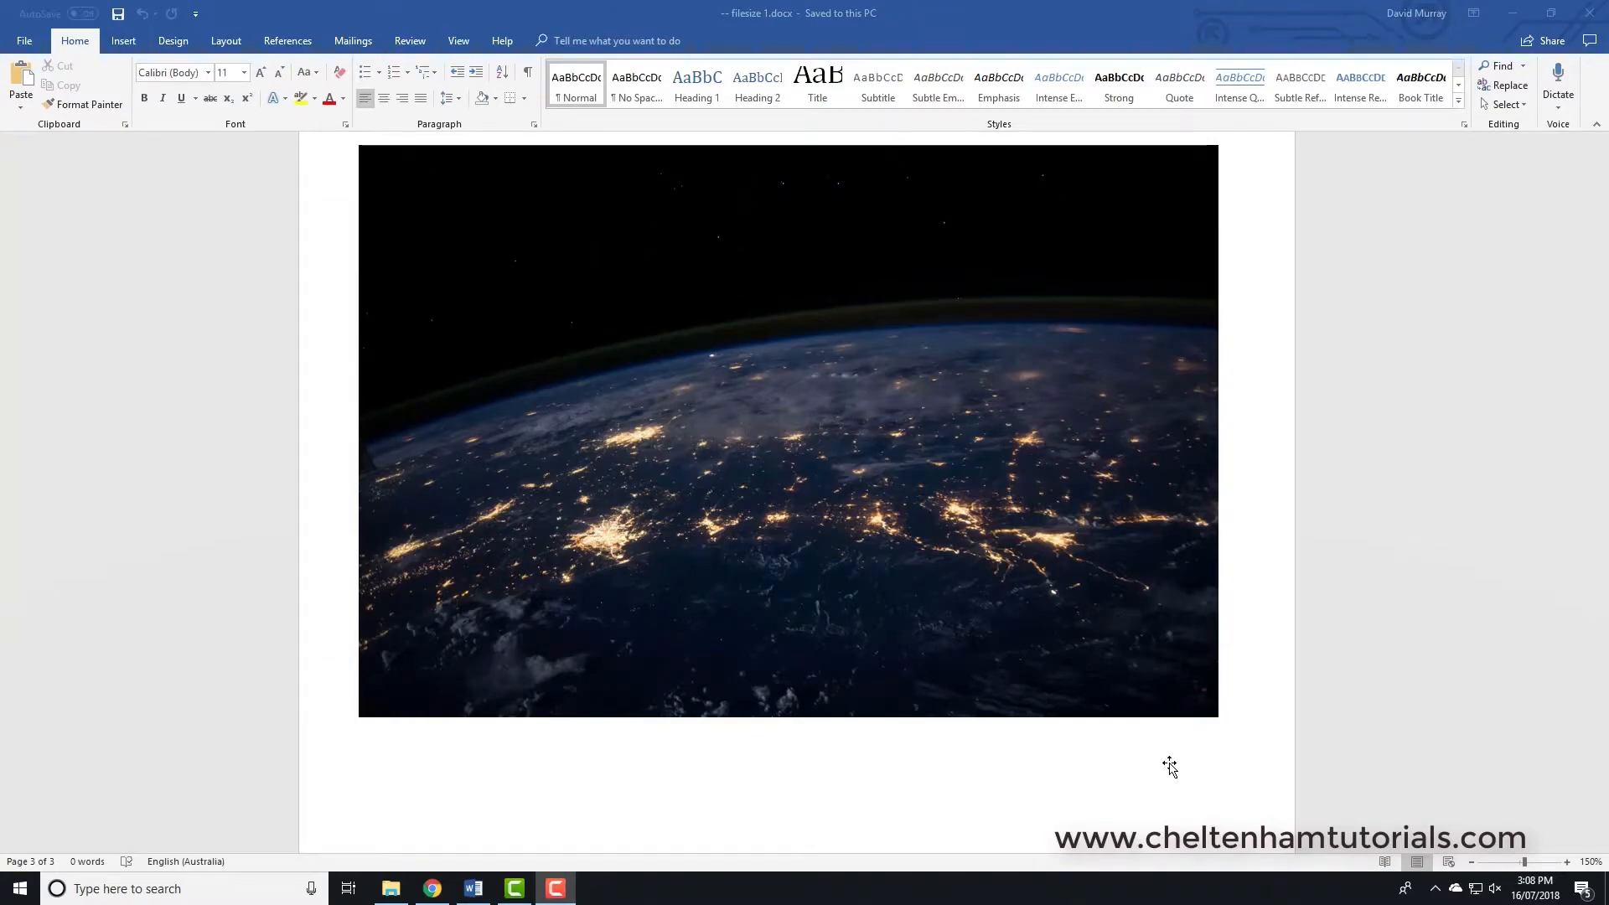
pyautogui.moveTo(850, 593)
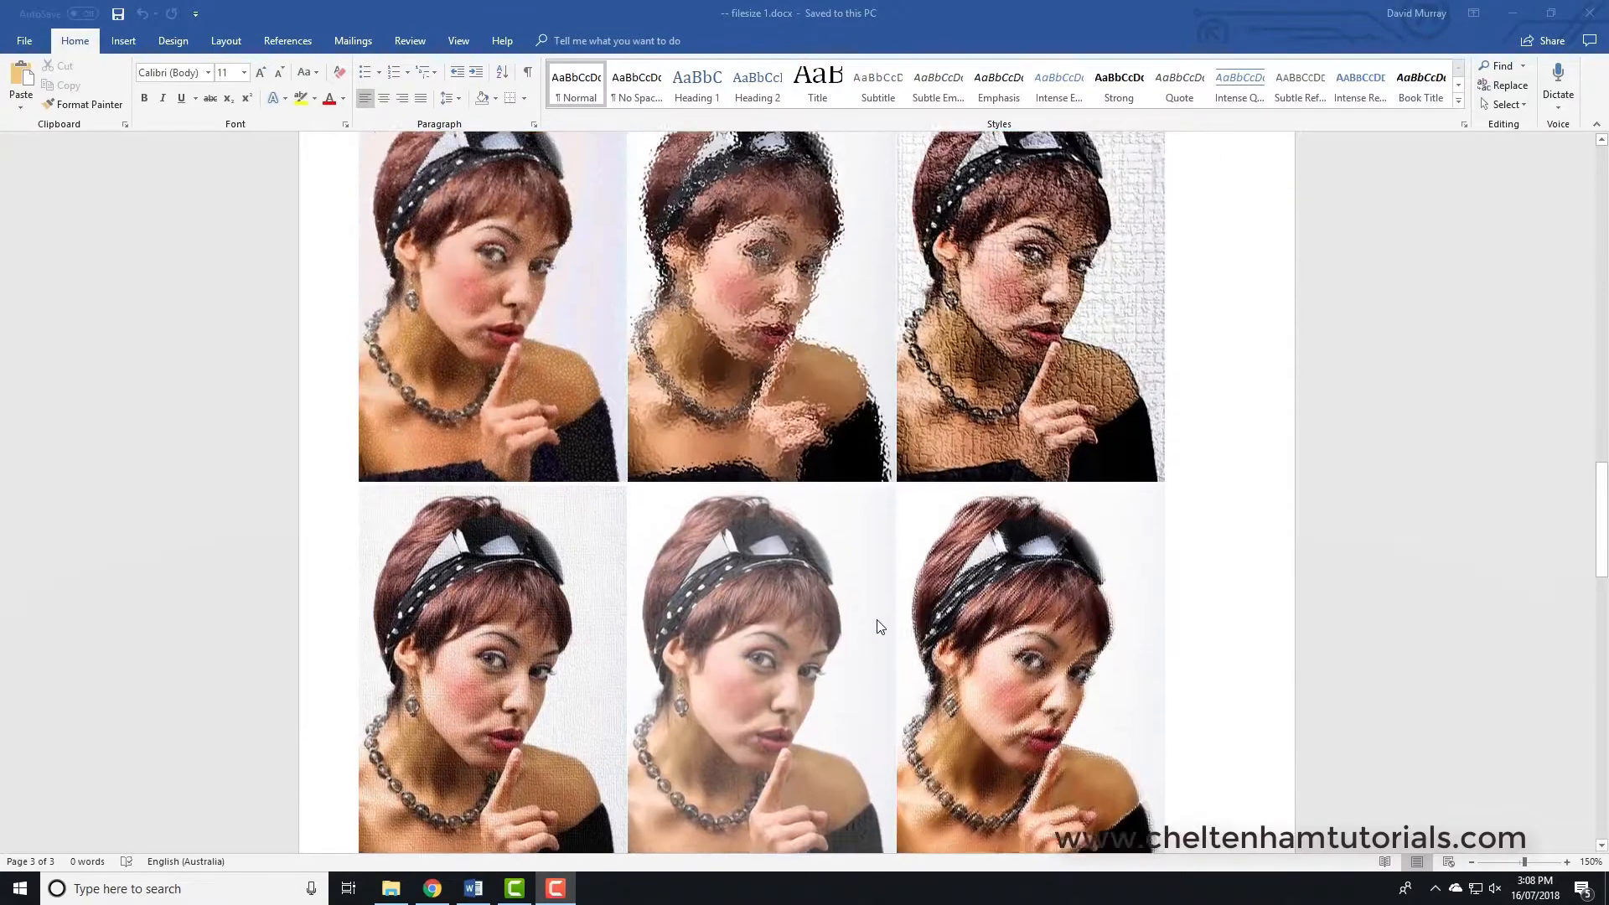
# Select a portrait picture and compress all pictures to Web (150 ppi), cropped areas deleted
pyautogui.scroll(-3)
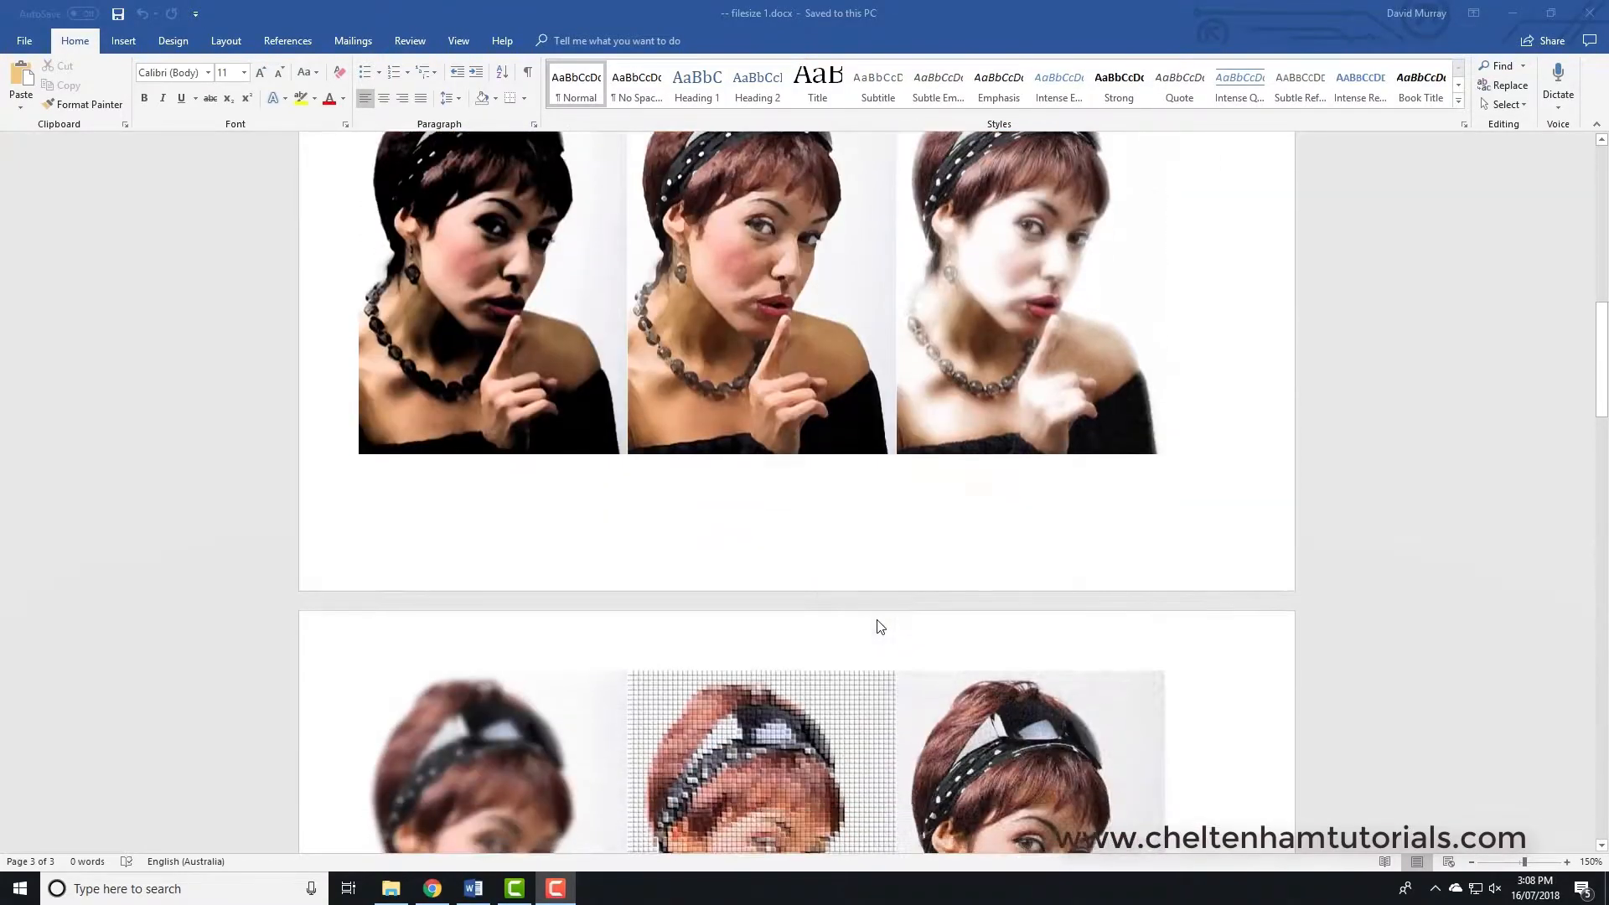
pyautogui.scroll(-3)
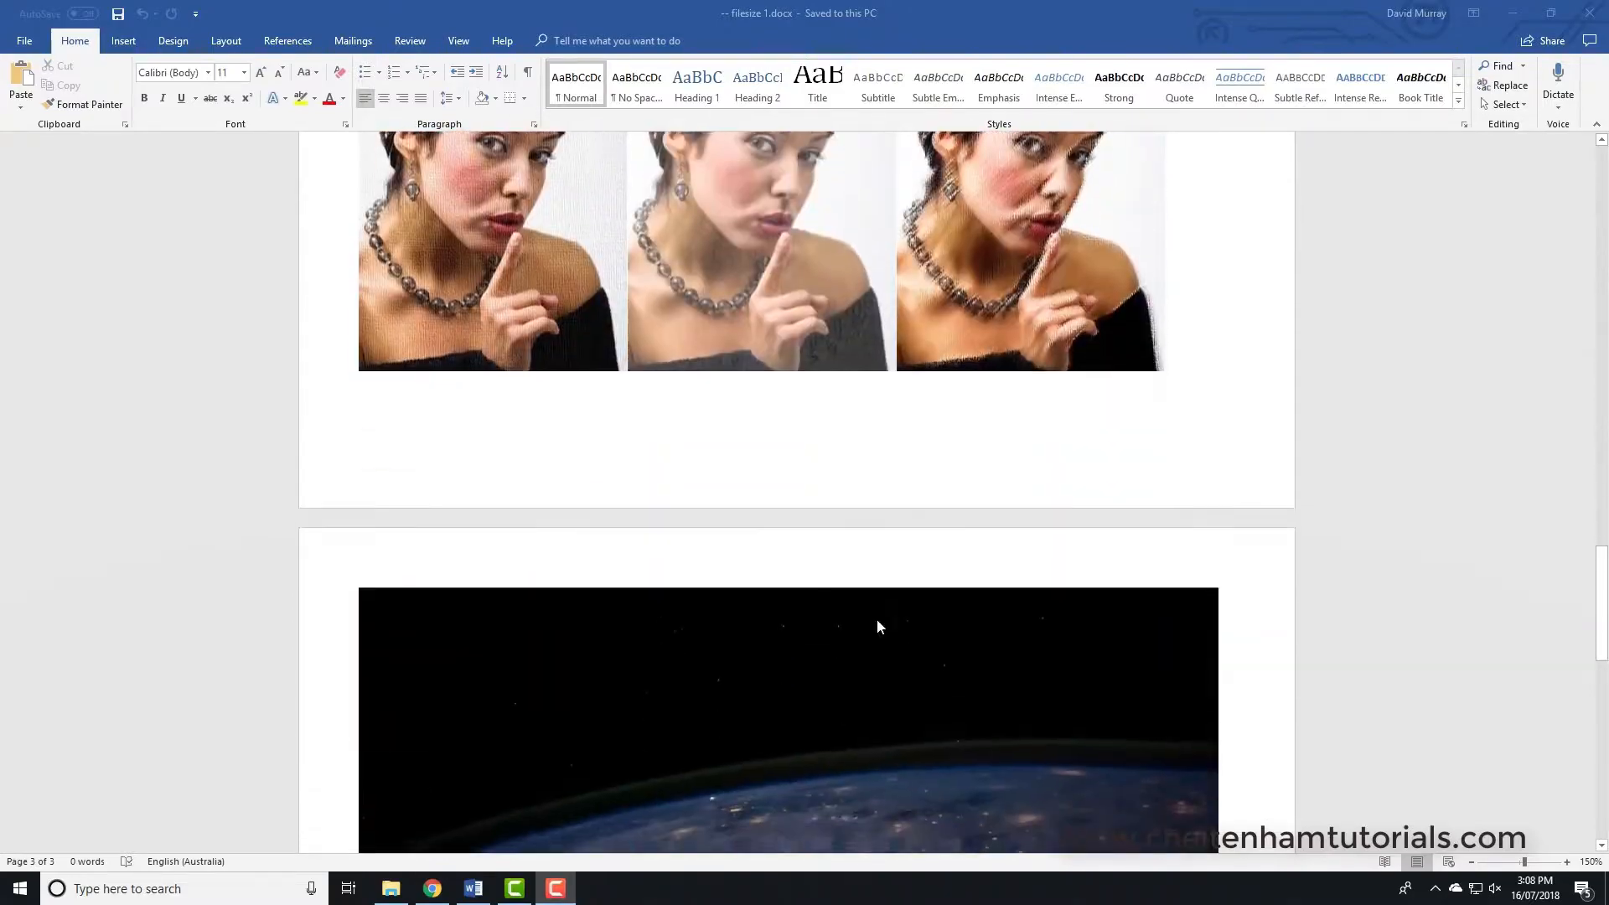
pyautogui.scroll(-3)
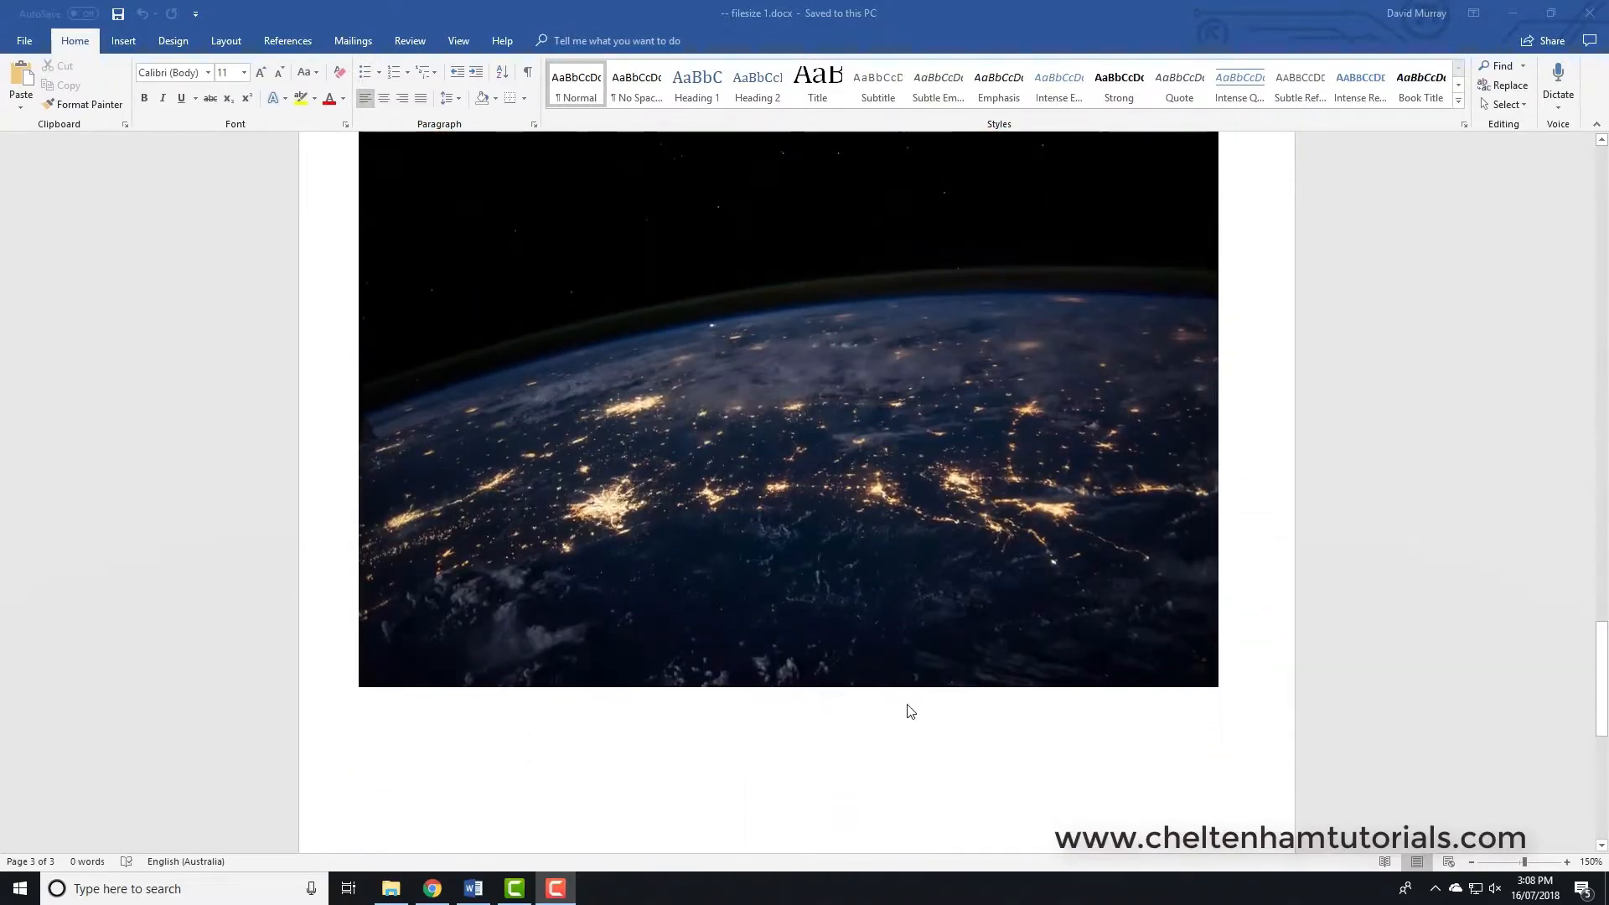
pyautogui.scroll(3)
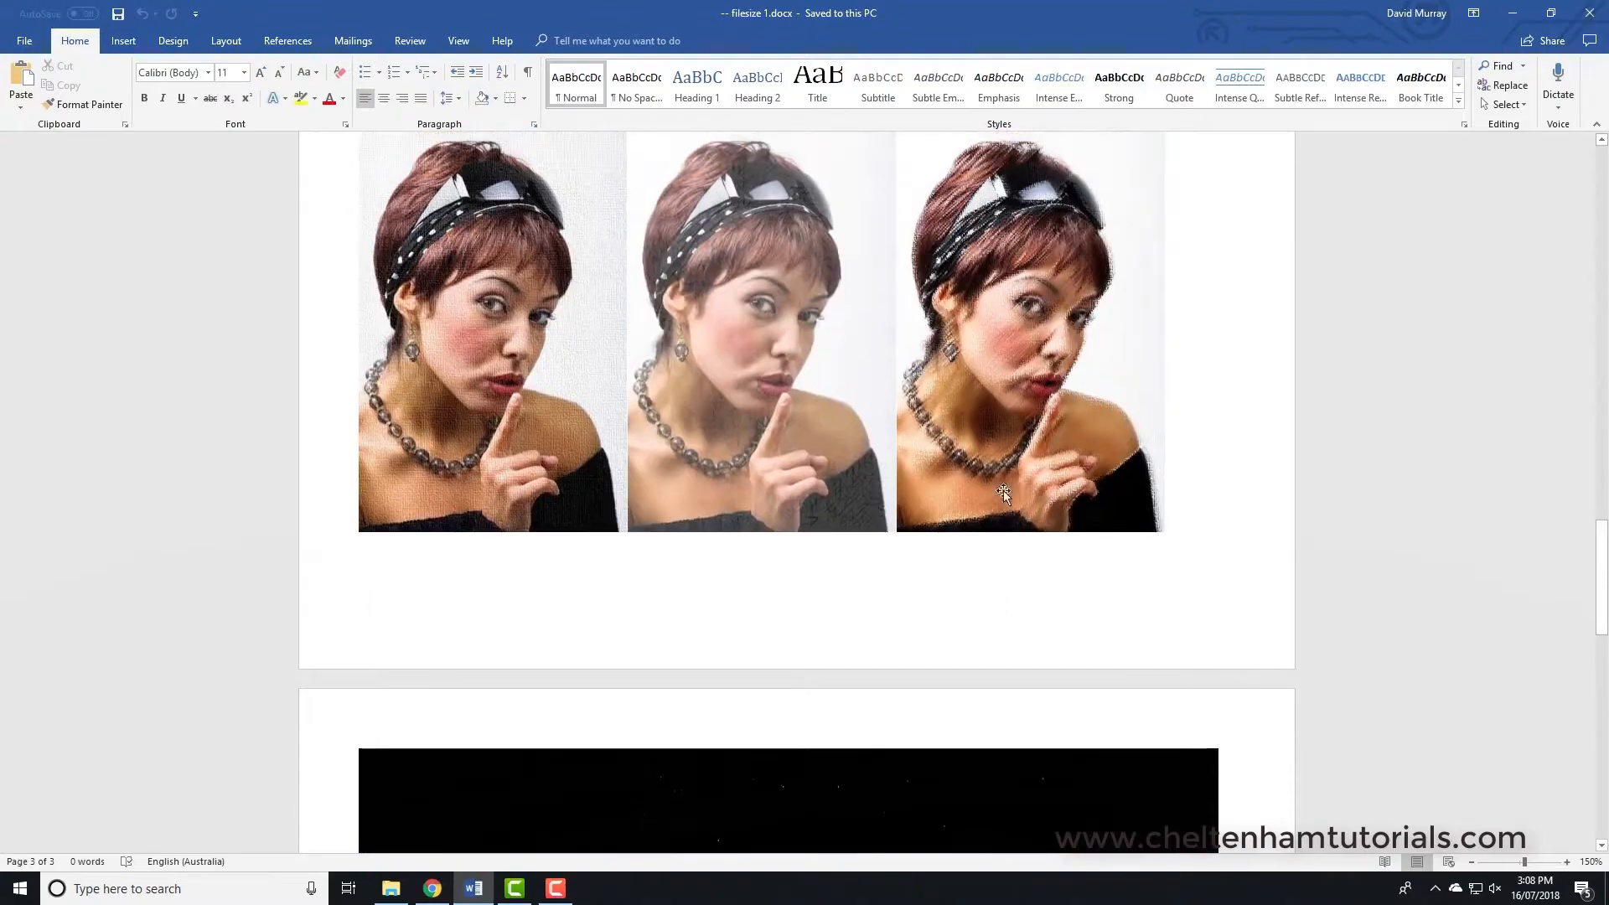
pyautogui.click(1029, 431)
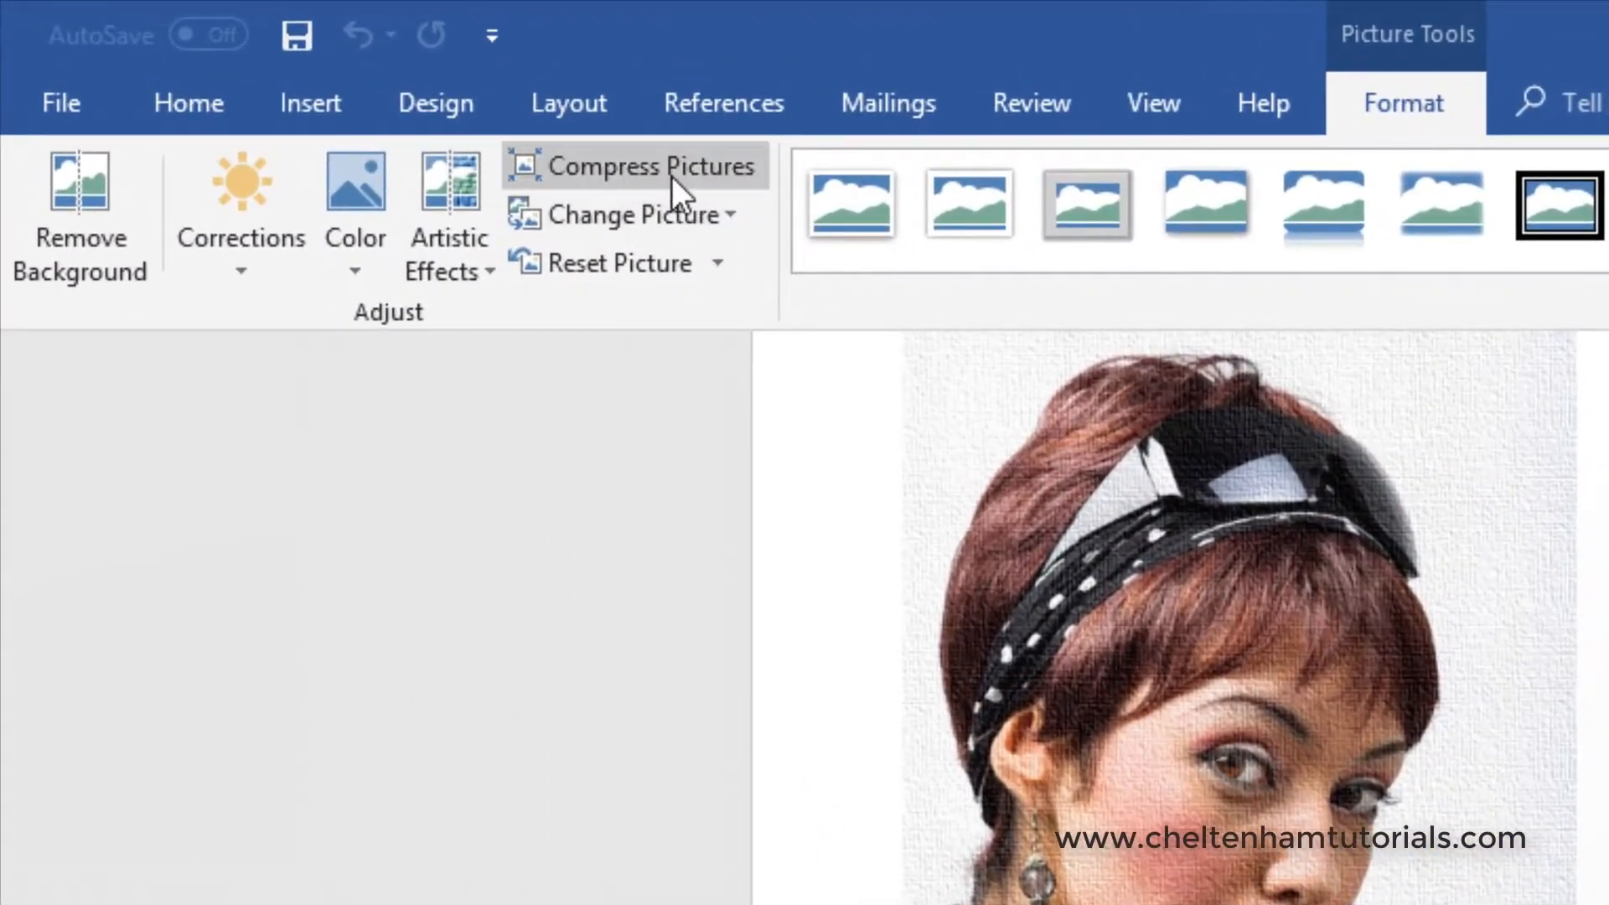
pyautogui.click(648, 165)
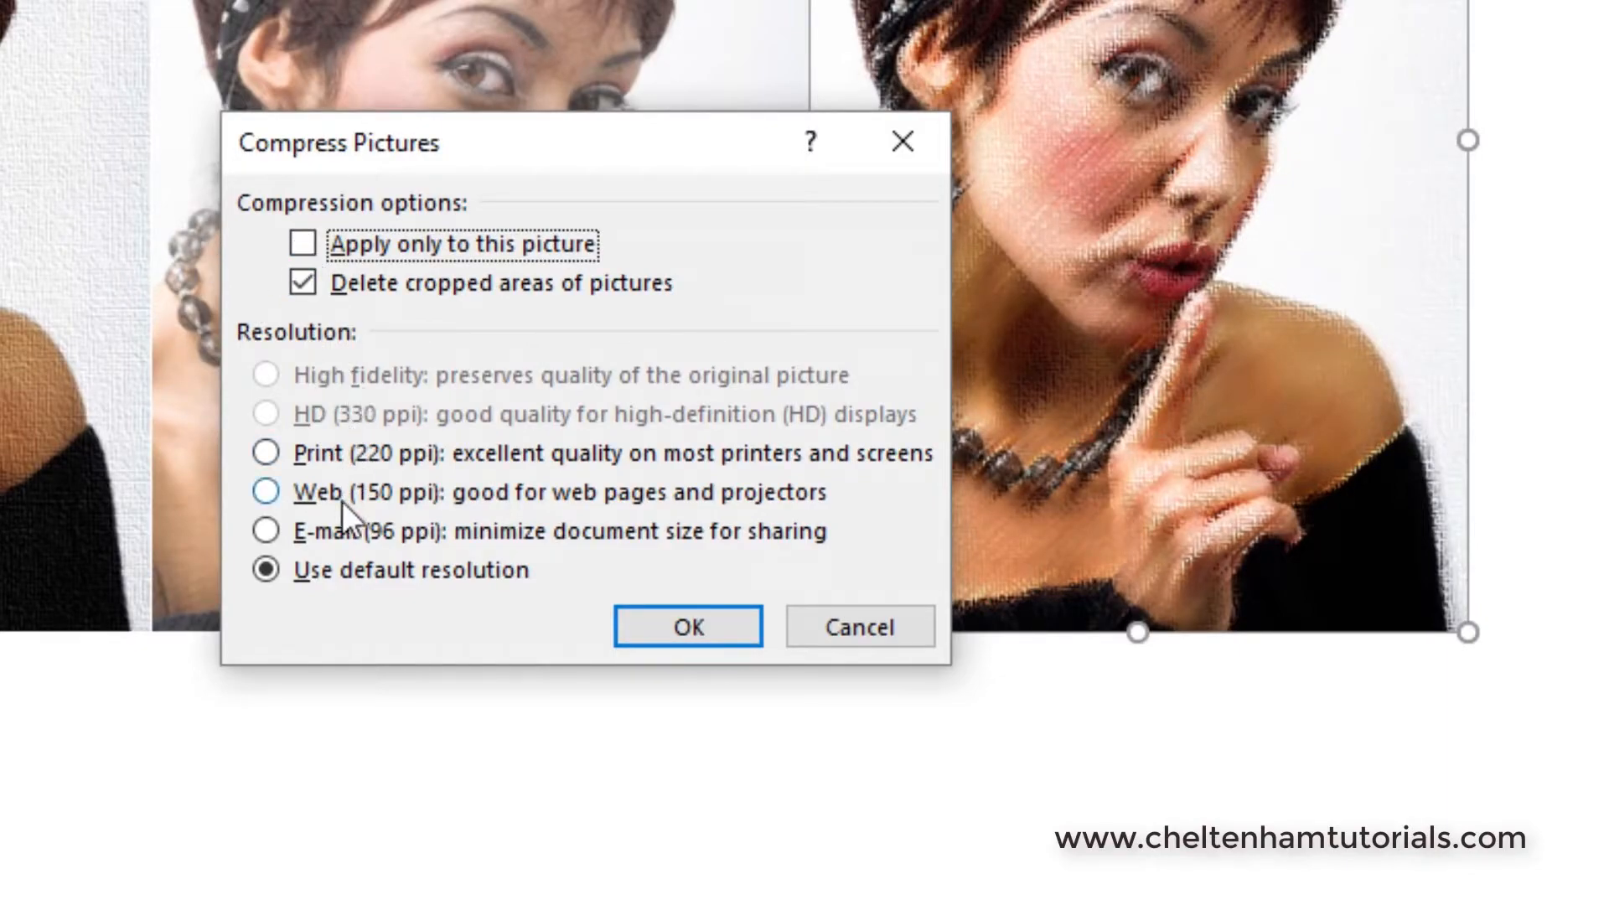
pyautogui.moveTo(417, 454)
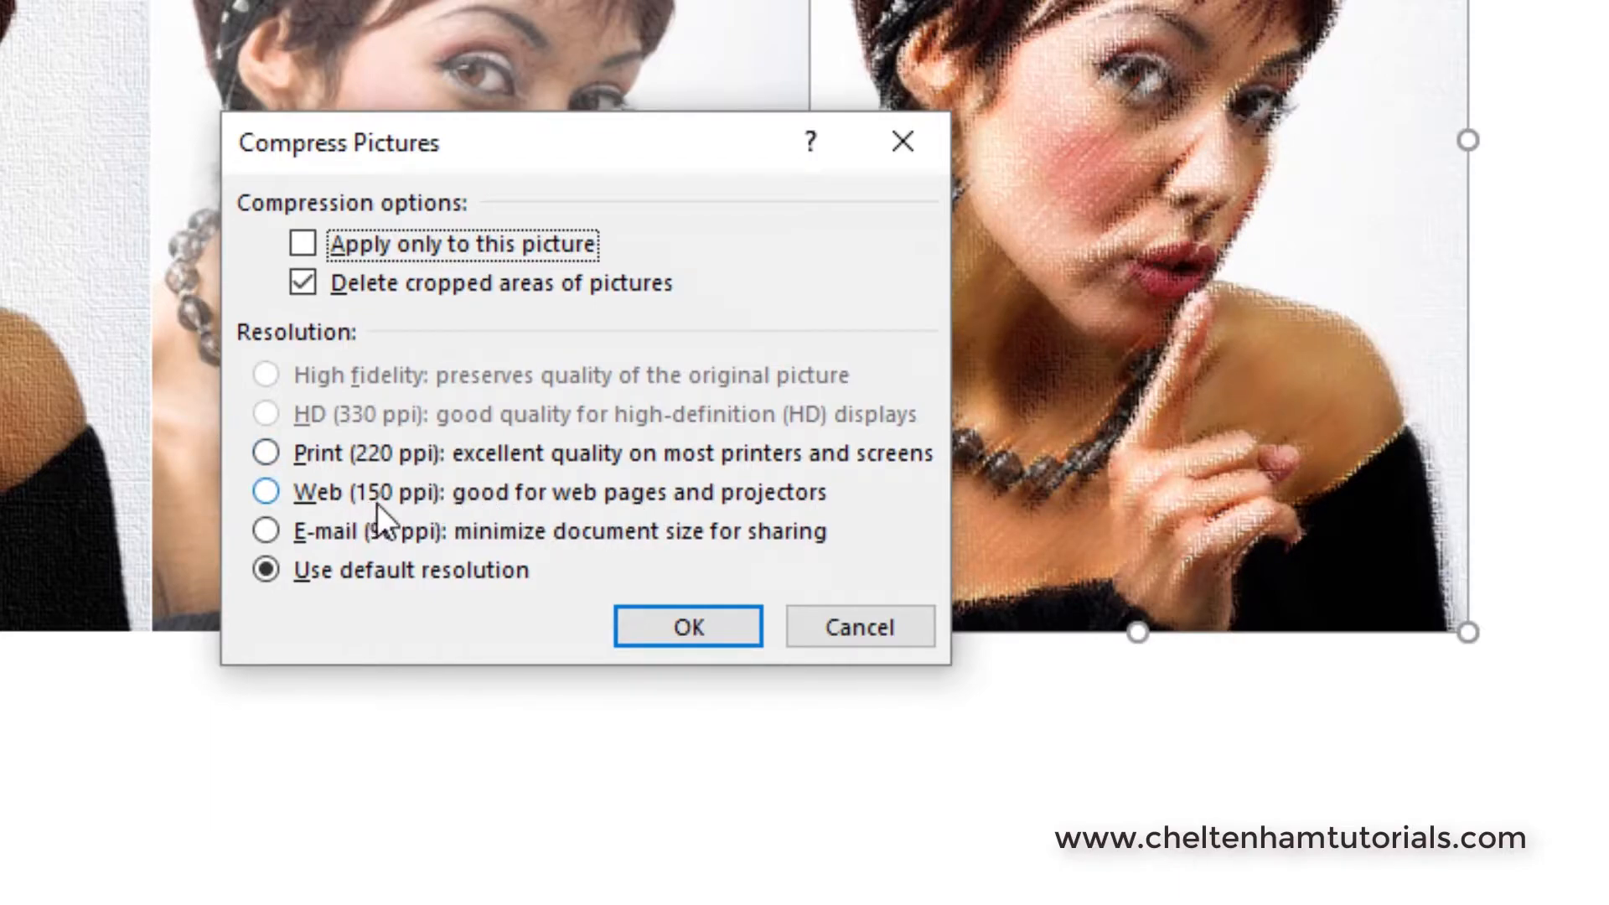
pyautogui.moveTo(549, 528)
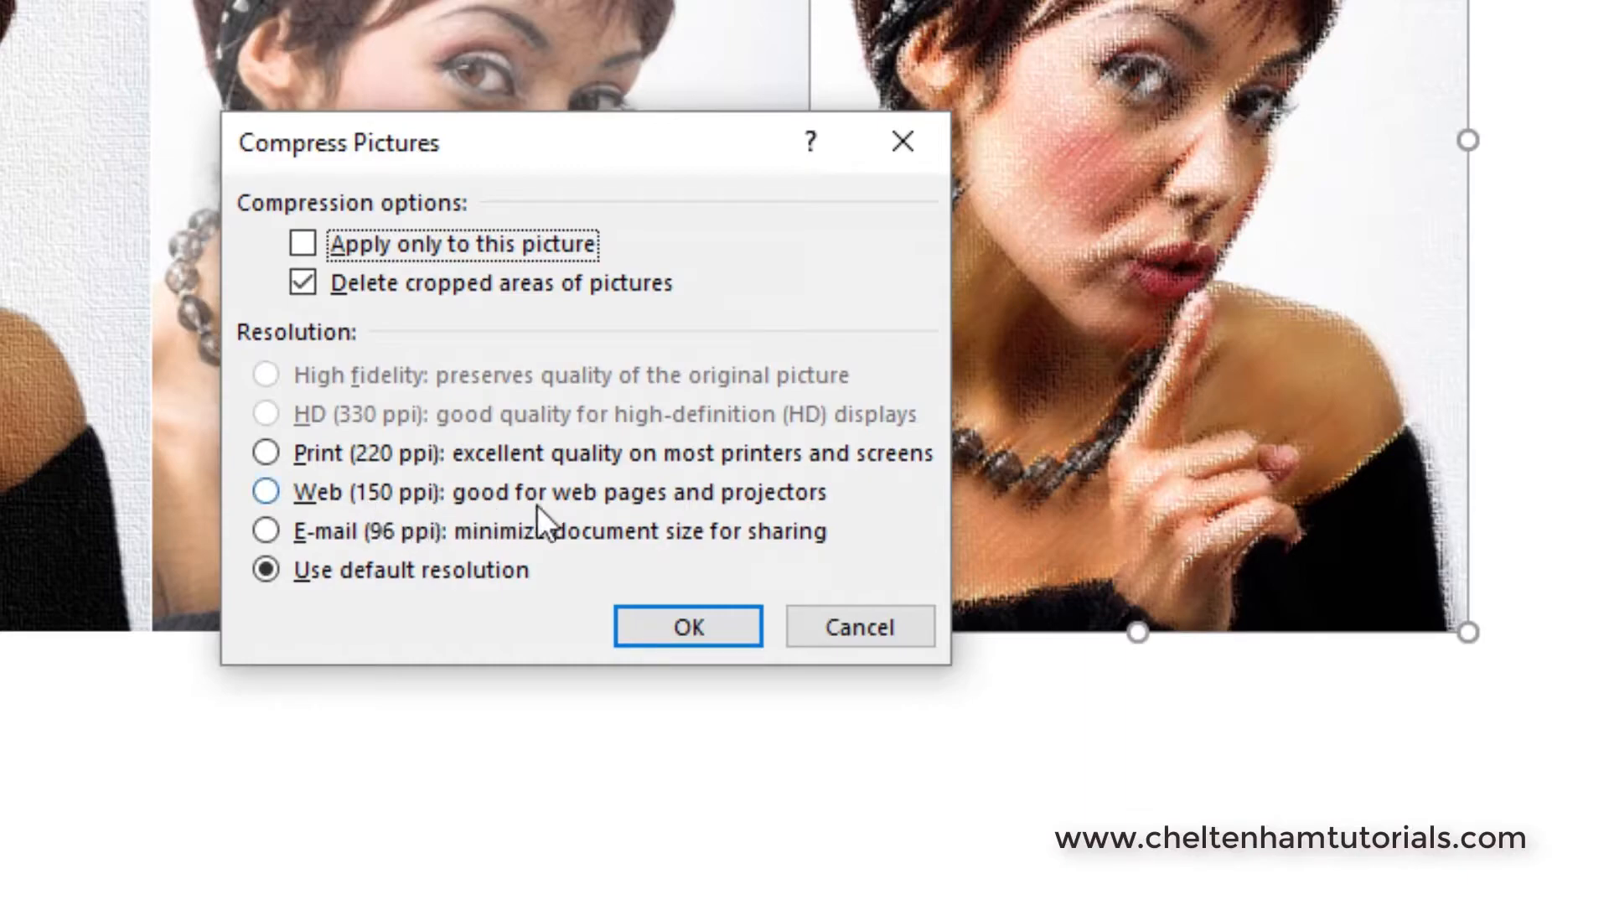
pyautogui.moveTo(641, 521)
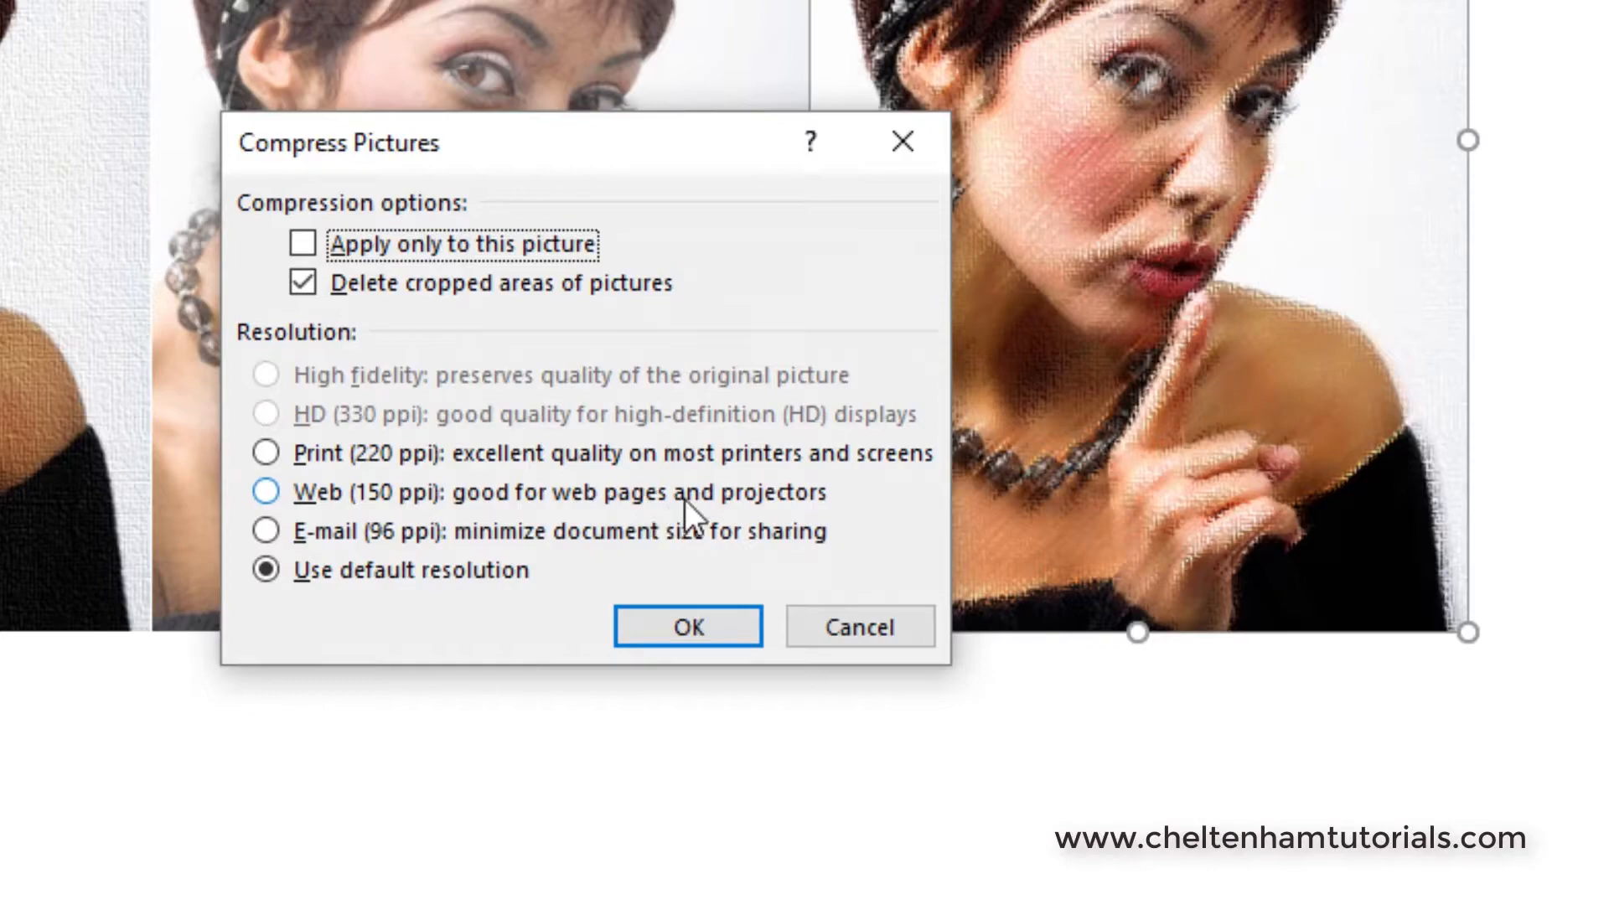
pyautogui.moveTo(275, 503)
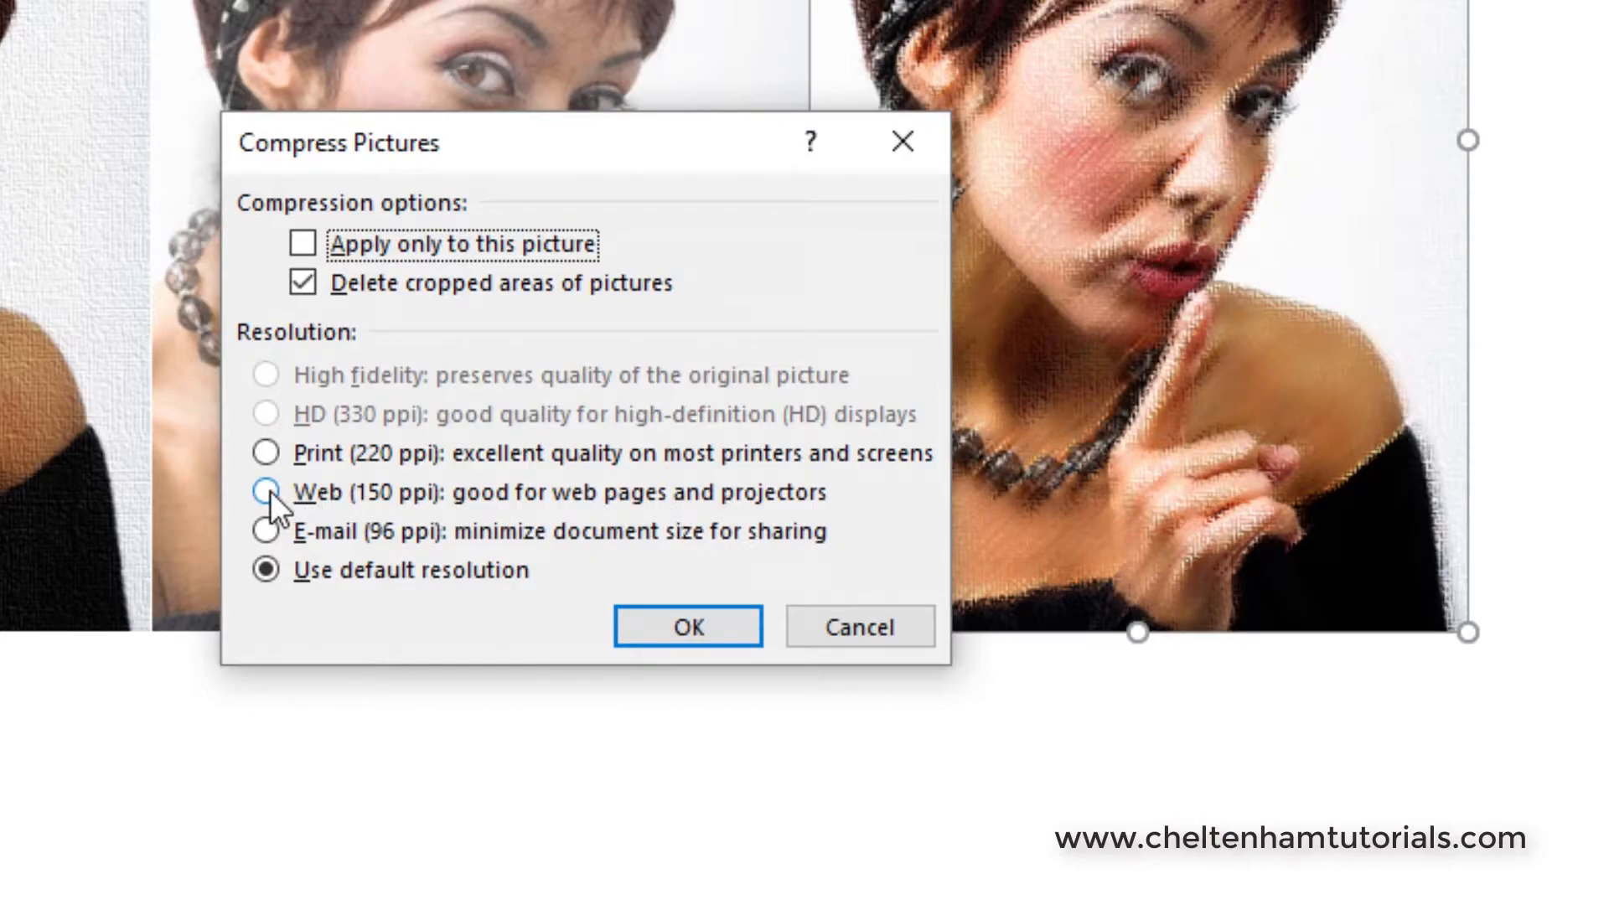
pyautogui.click(265, 492)
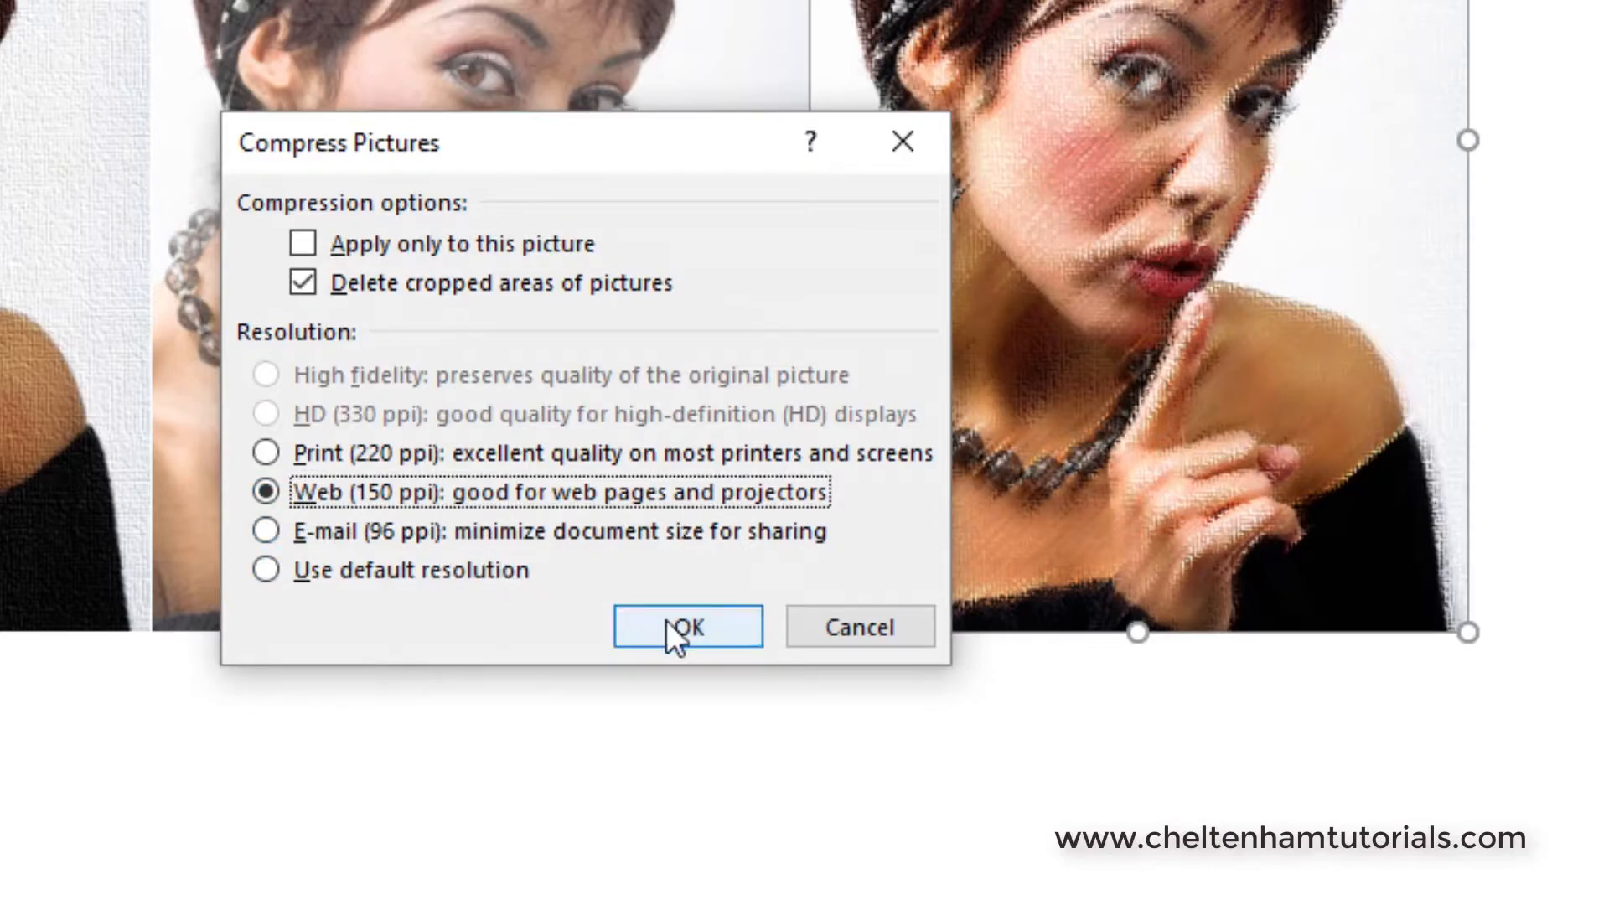
pyautogui.click(685, 626)
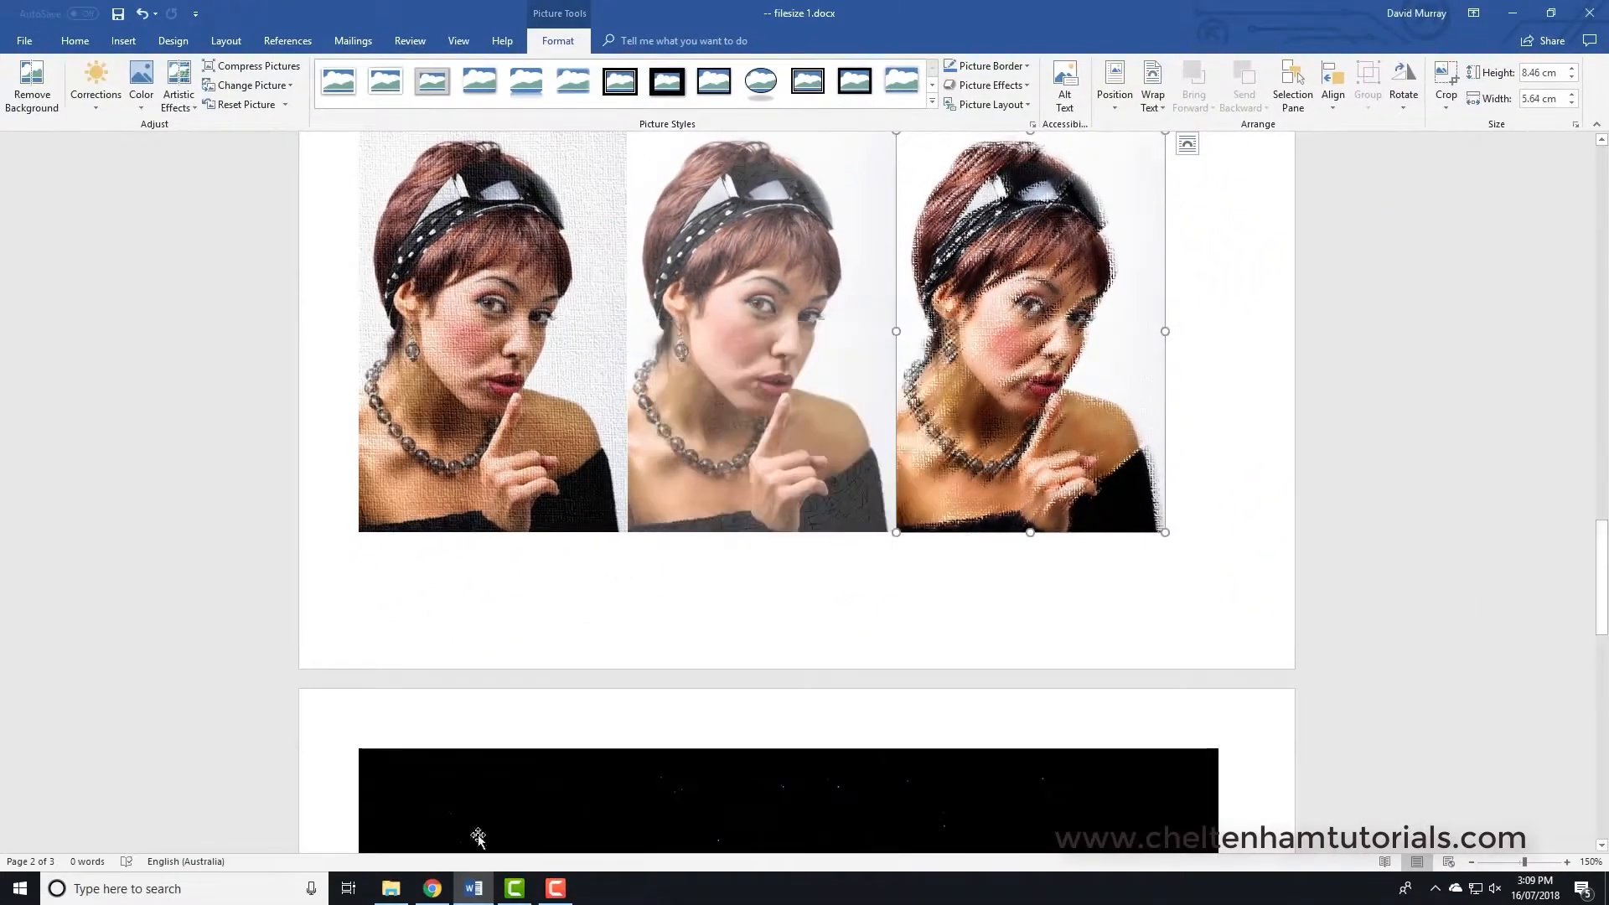
# Save a copy as 'filesize 2.docx' in the Word 365 Intermediate folder
pyautogui.click(390, 888)
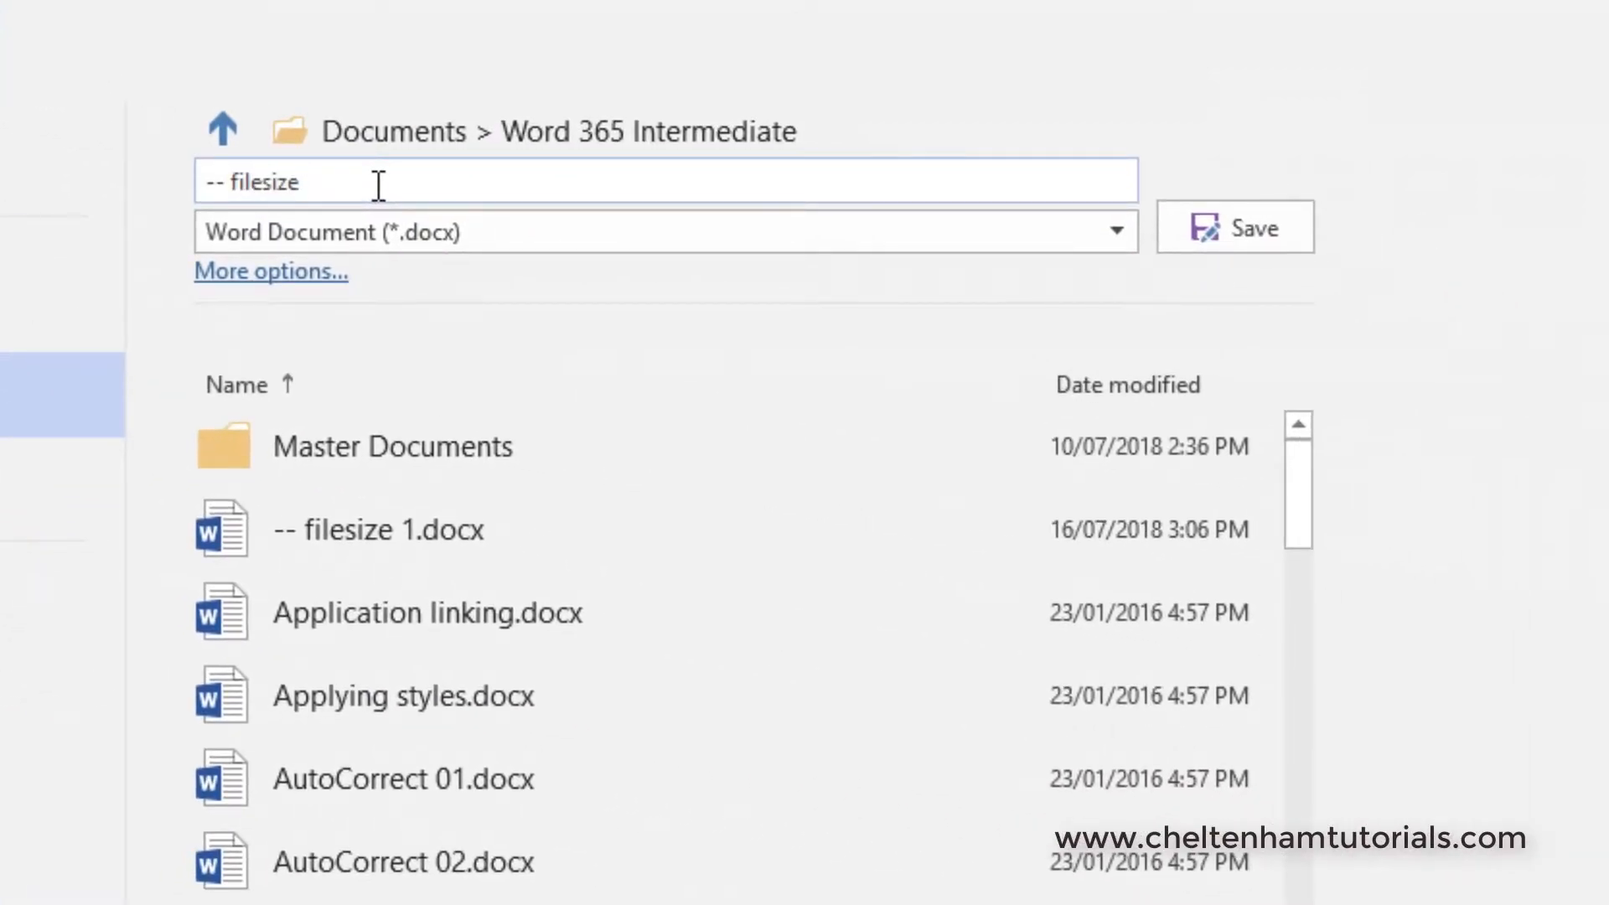
pyautogui.write('2')
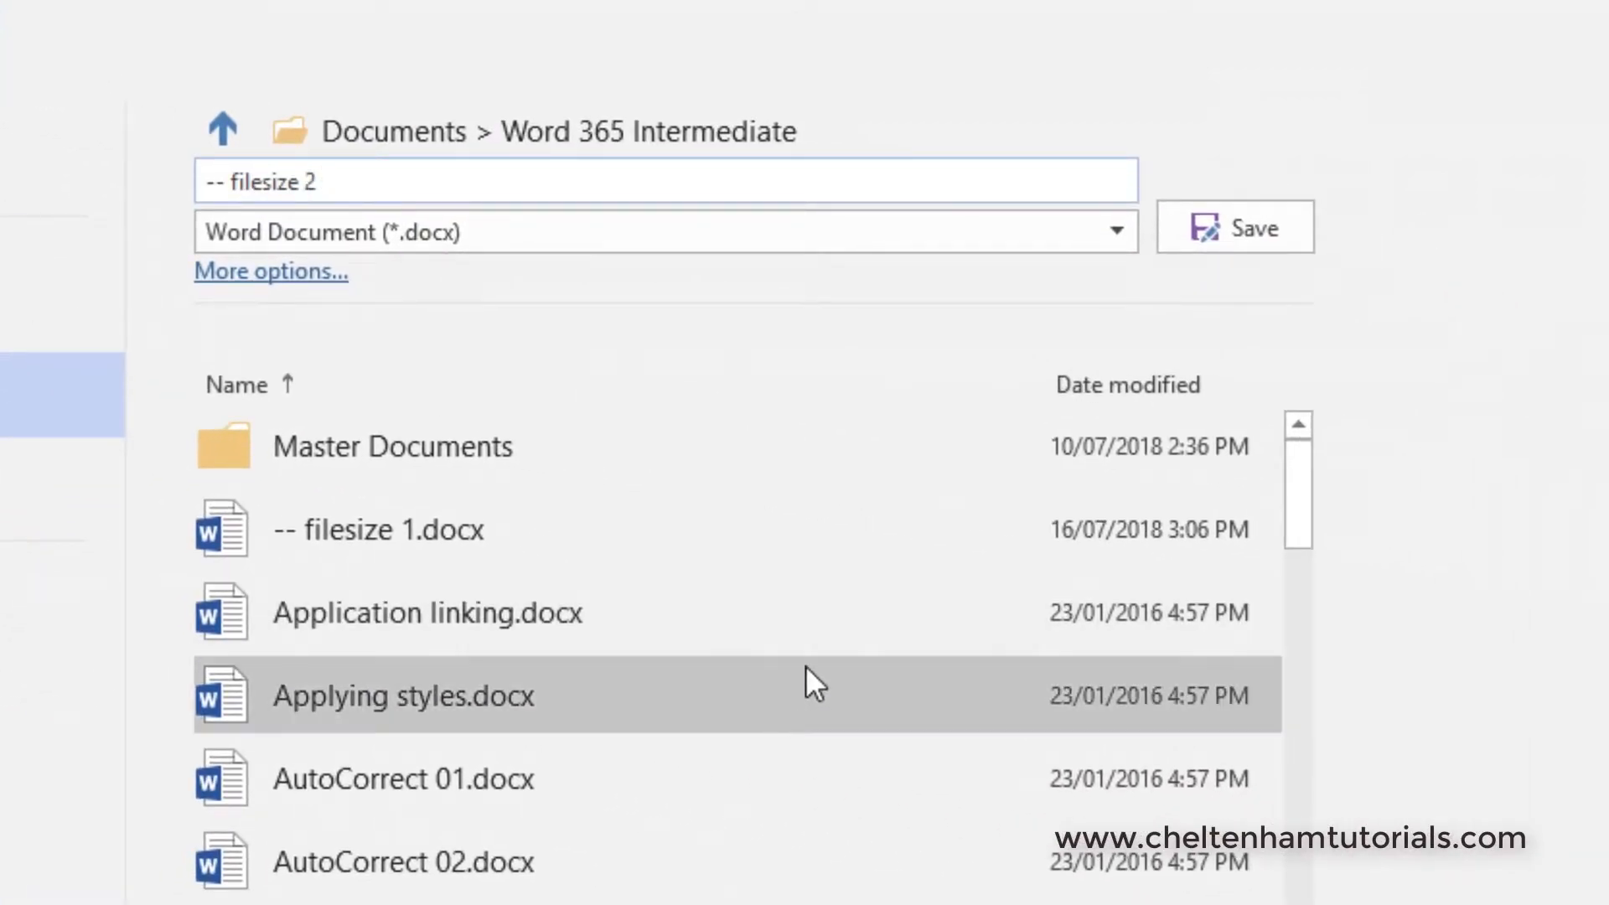
pyautogui.click(1235, 227)
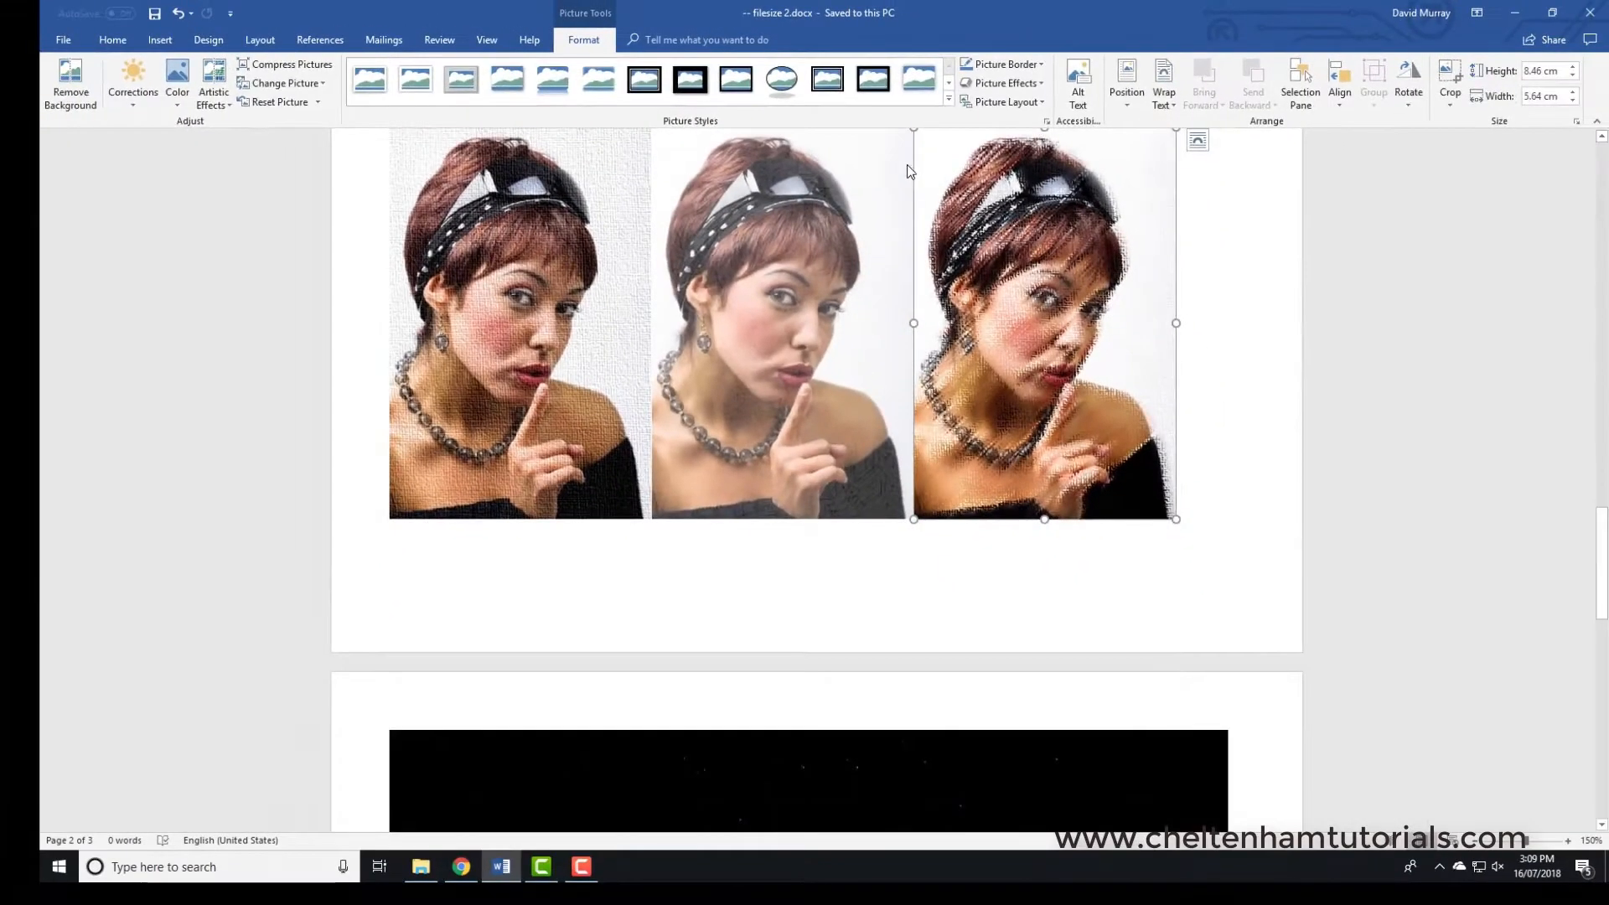
pyautogui.moveTo(419, 868)
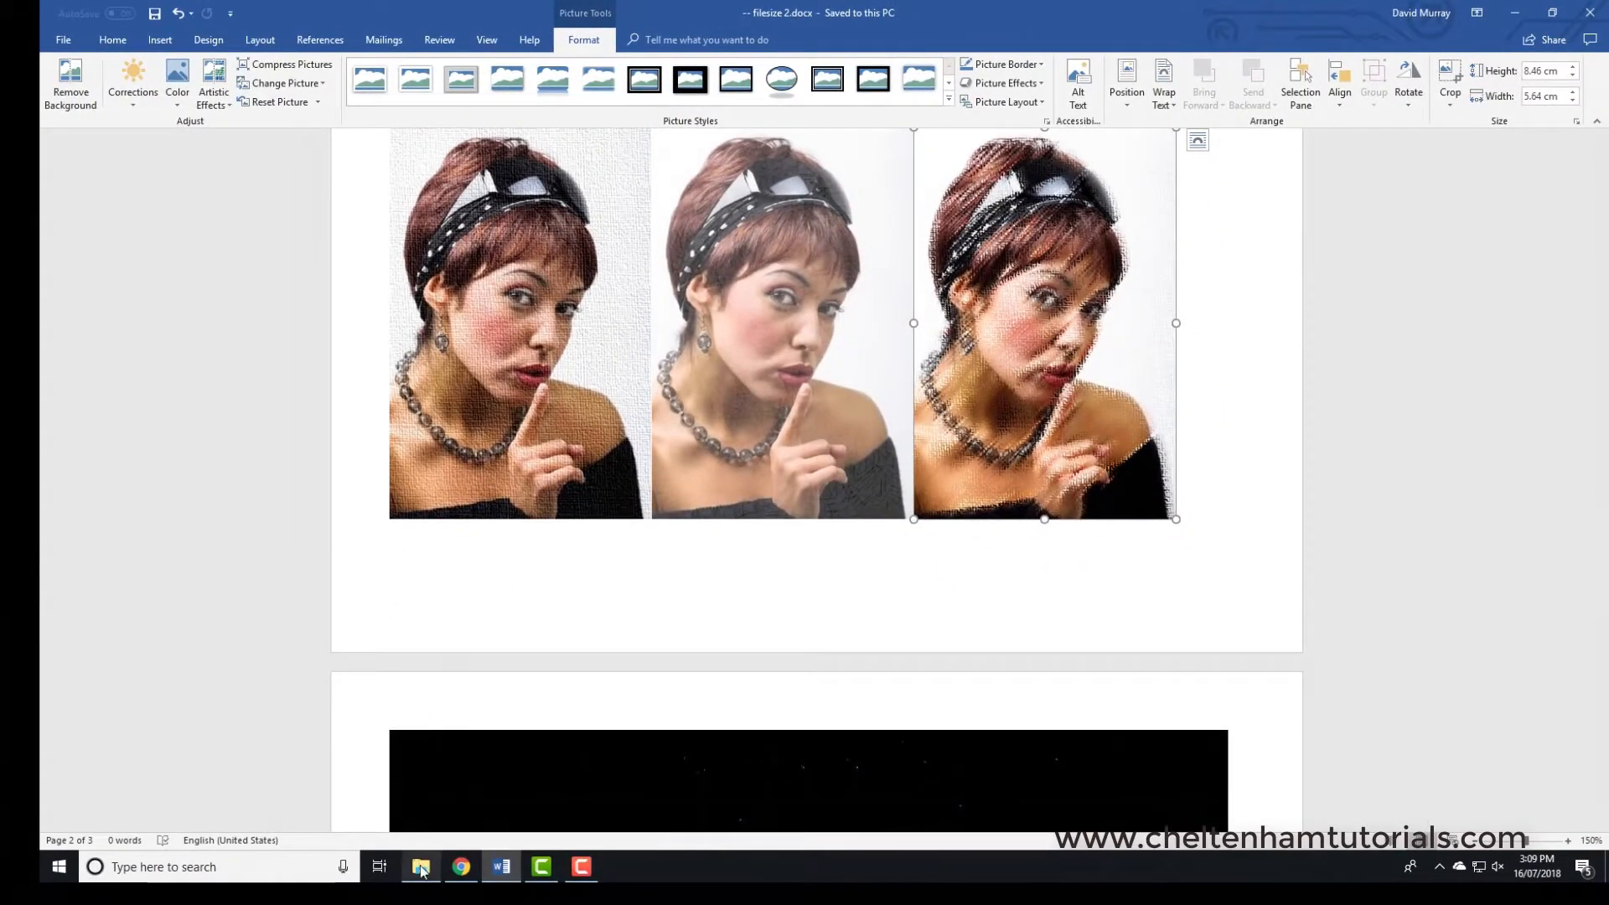
pyautogui.click(419, 865)
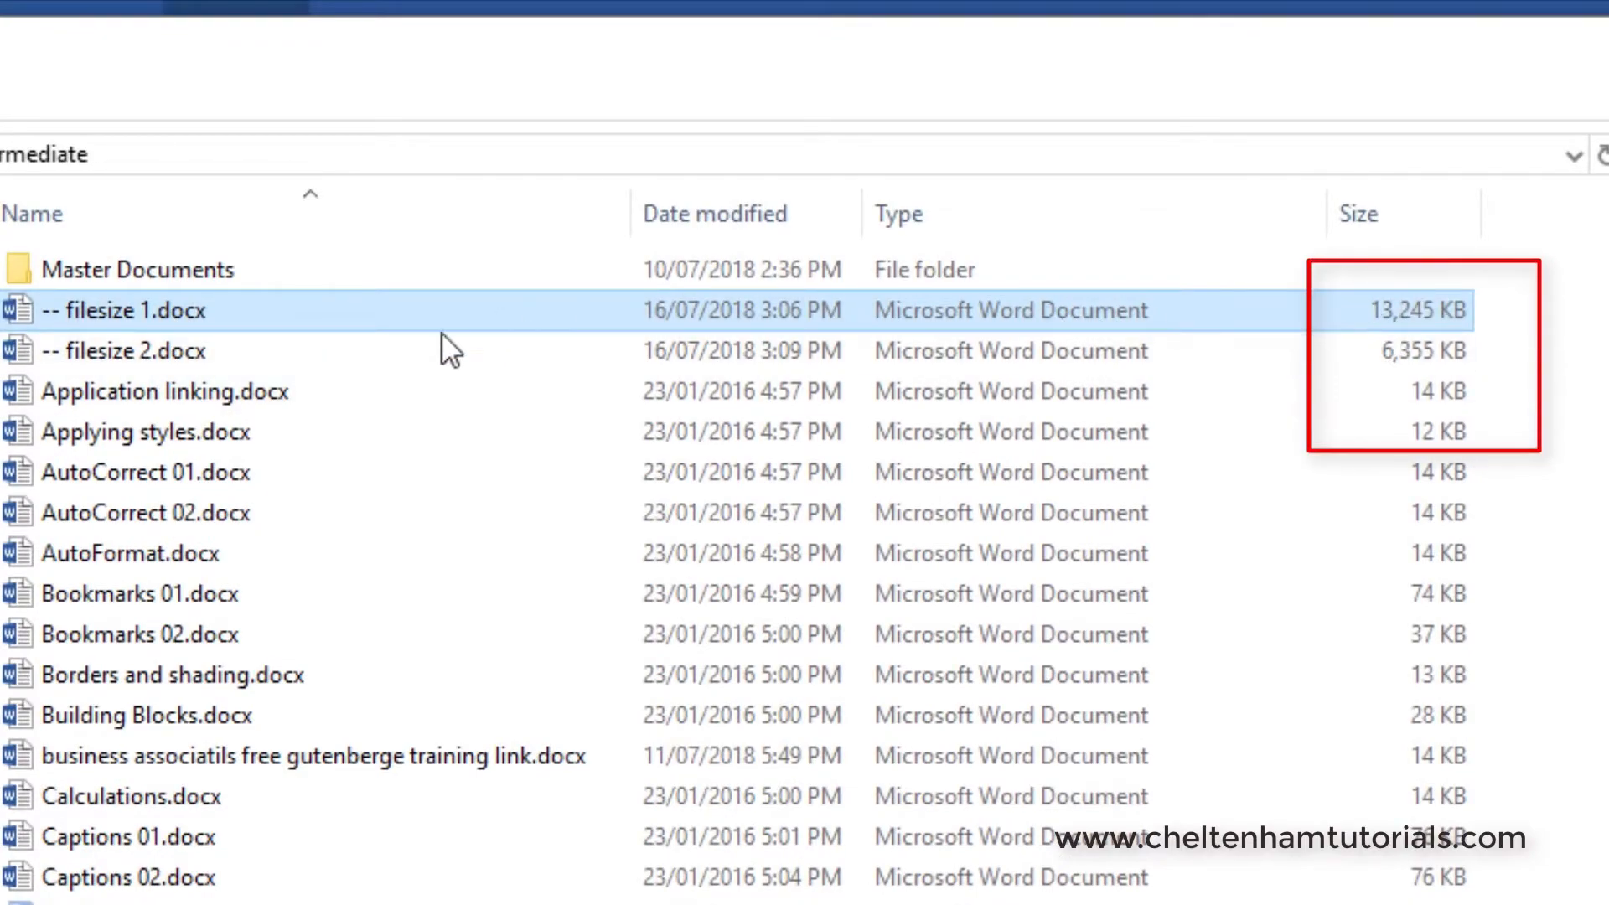
pyautogui.click(133, 351)
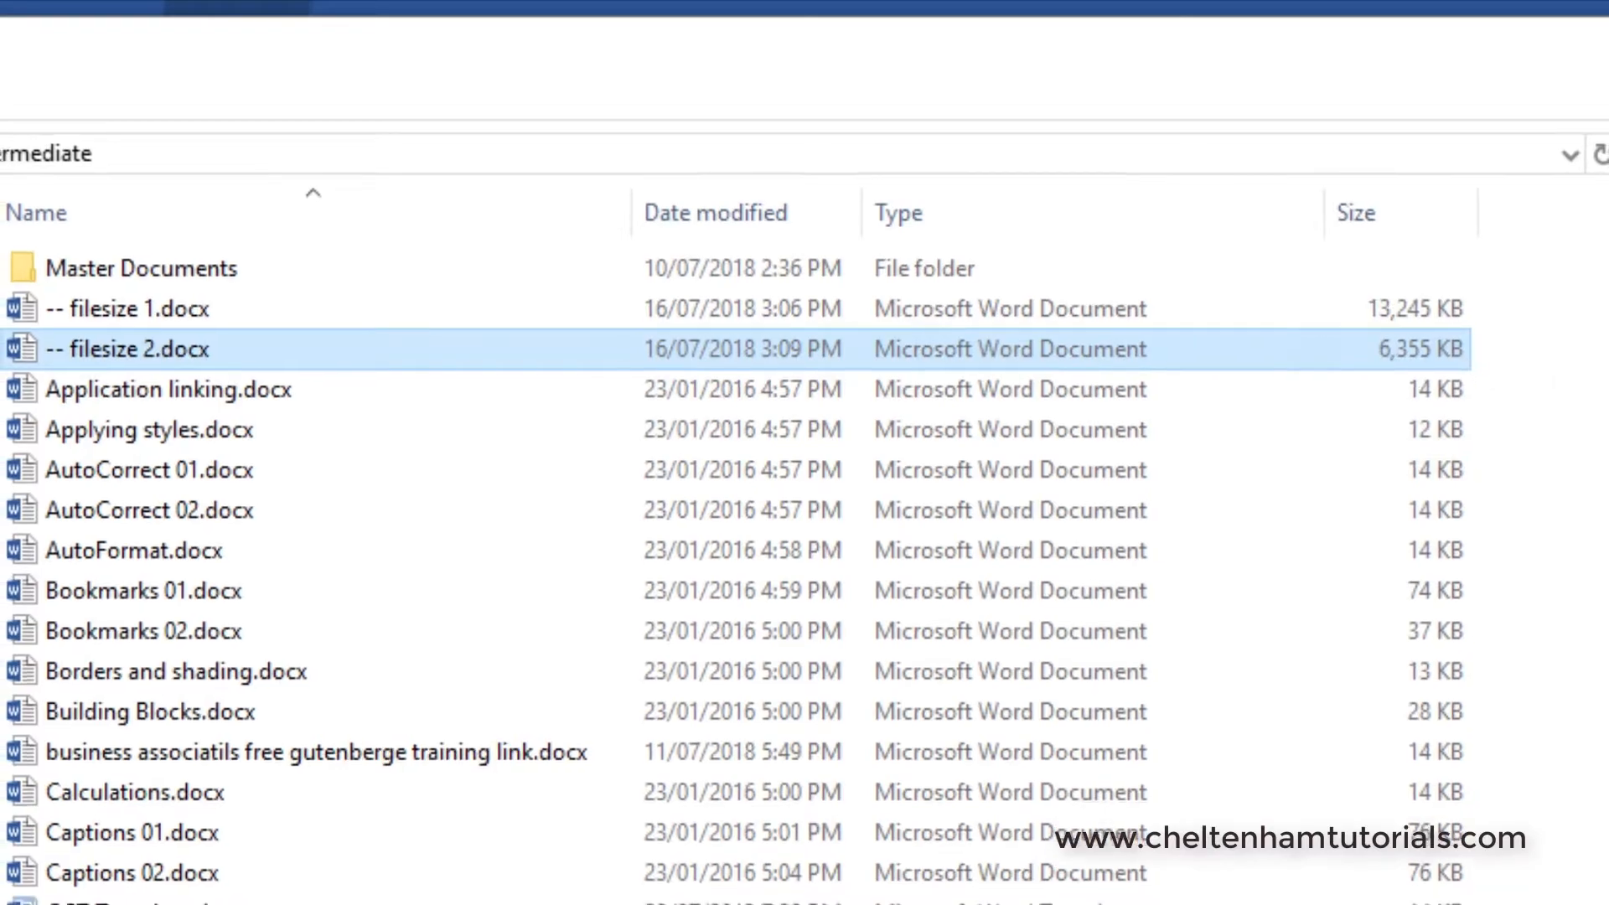
pyautogui.doubleClick(130, 348)
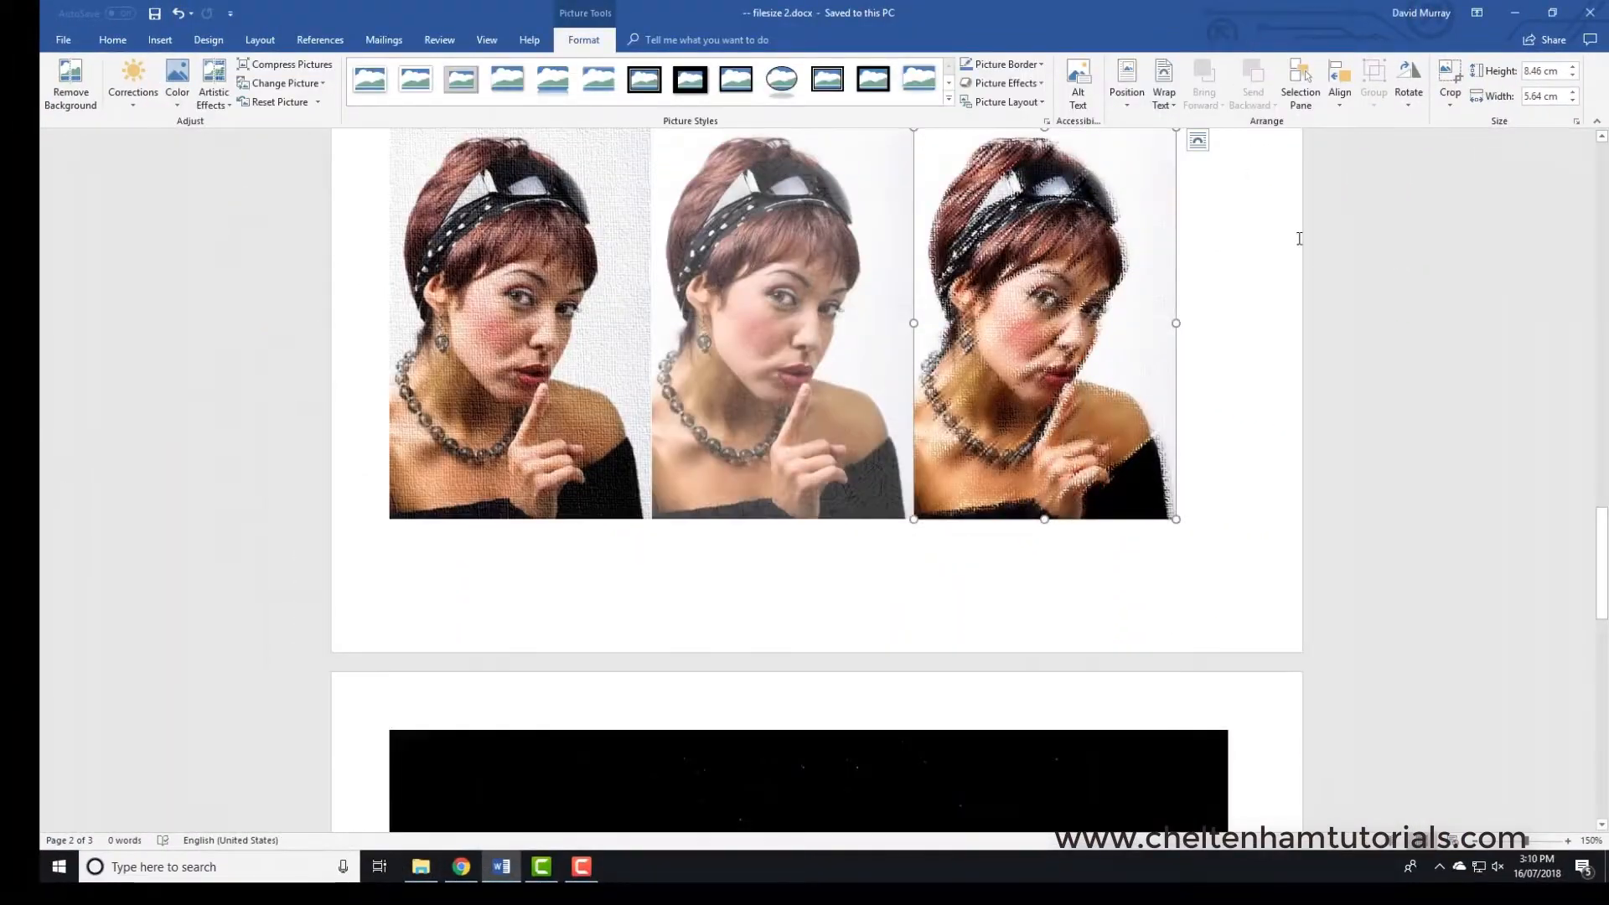